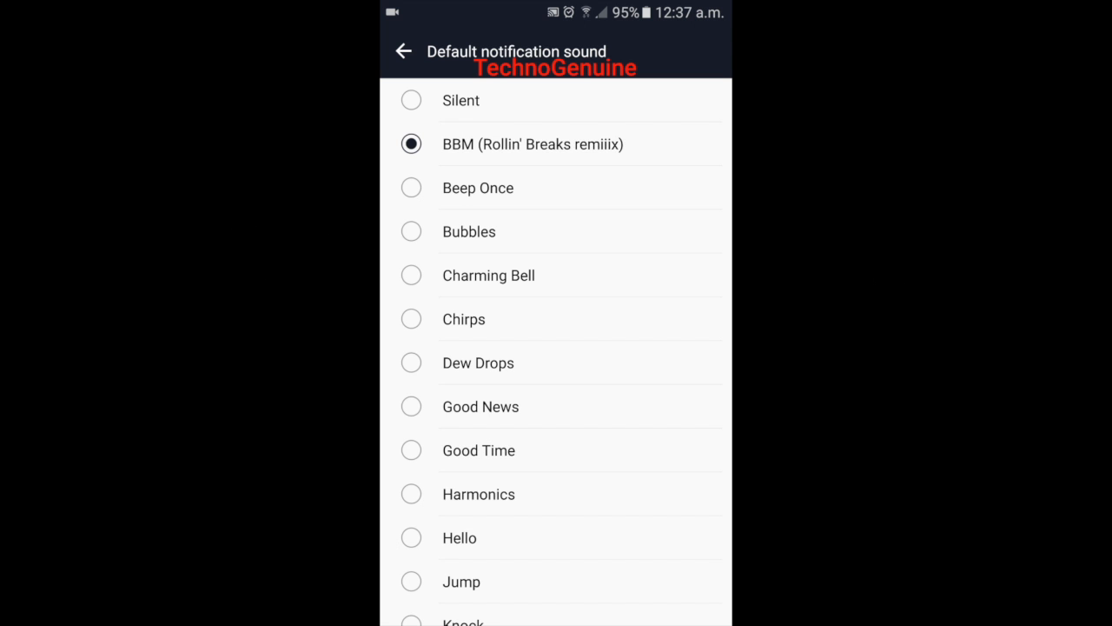
Bring up the recent apps overview from the notification sound list
{"action": "left_click", "coordinate": [403, 50]}
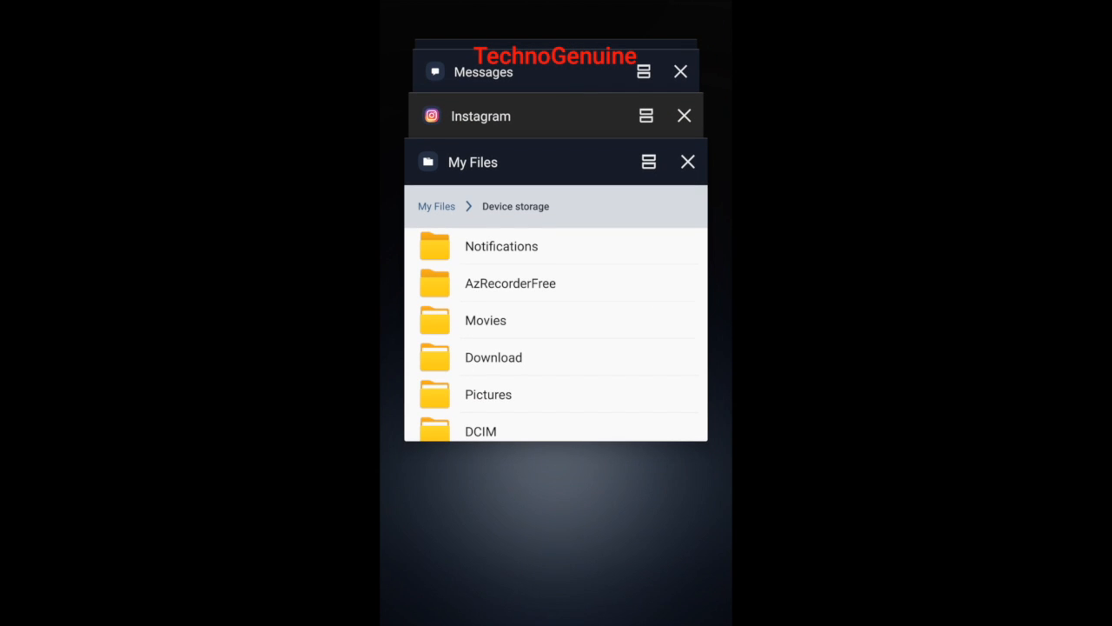
Reopen My Files and browse Device storage until BBM Tone.mp3 is in view
{"action": "left_click", "coordinate": [473, 162]}
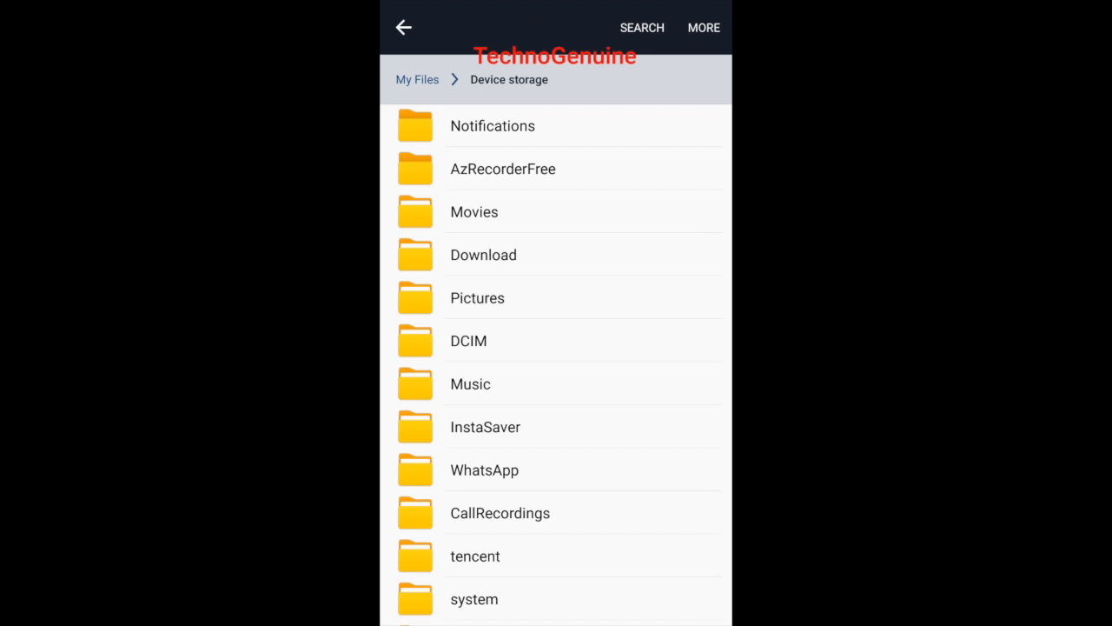
{"action": "scroll", "scroll_direction": "down", "scroll_amount": 3}
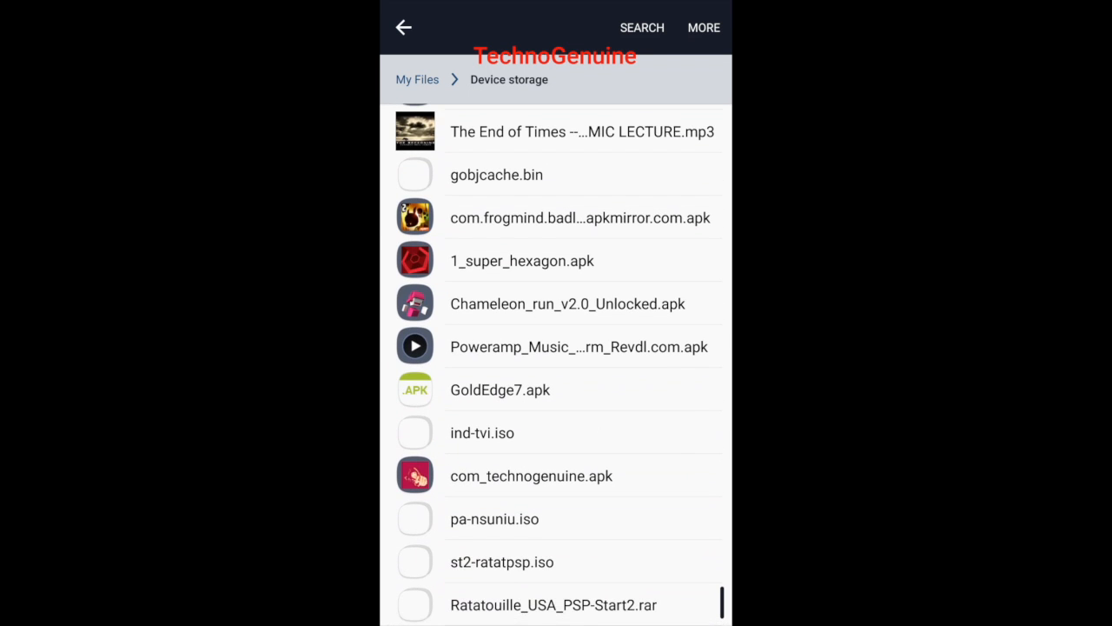
{"action": "scroll", "scroll_direction": "up", "scroll_amount": 3}
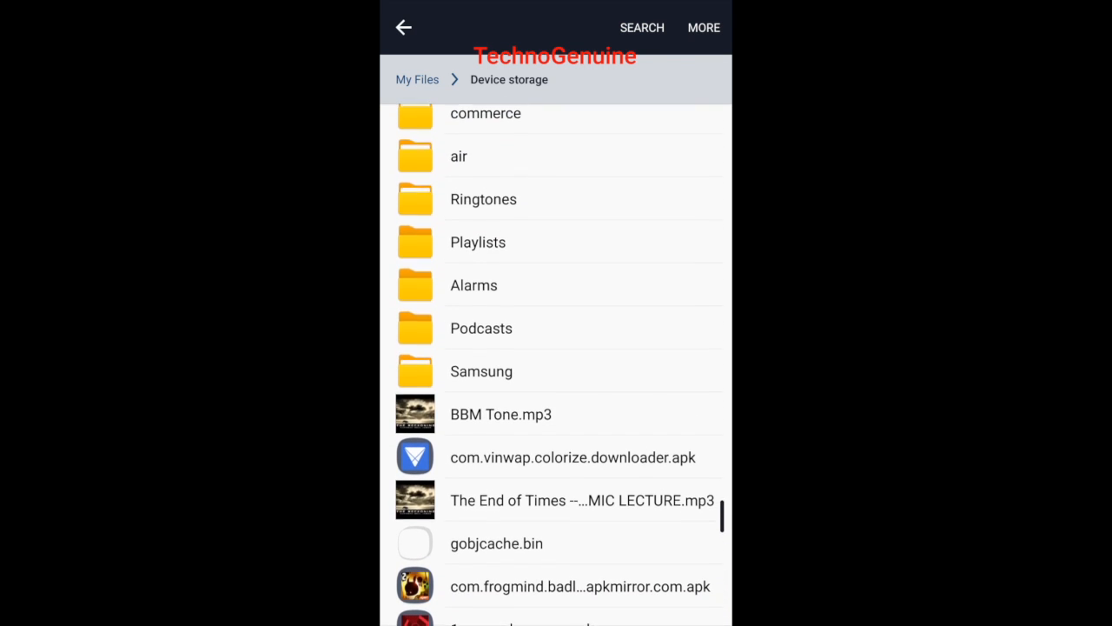
{"action": "scroll", "scroll_direction": "up", "scroll_amount": 3}
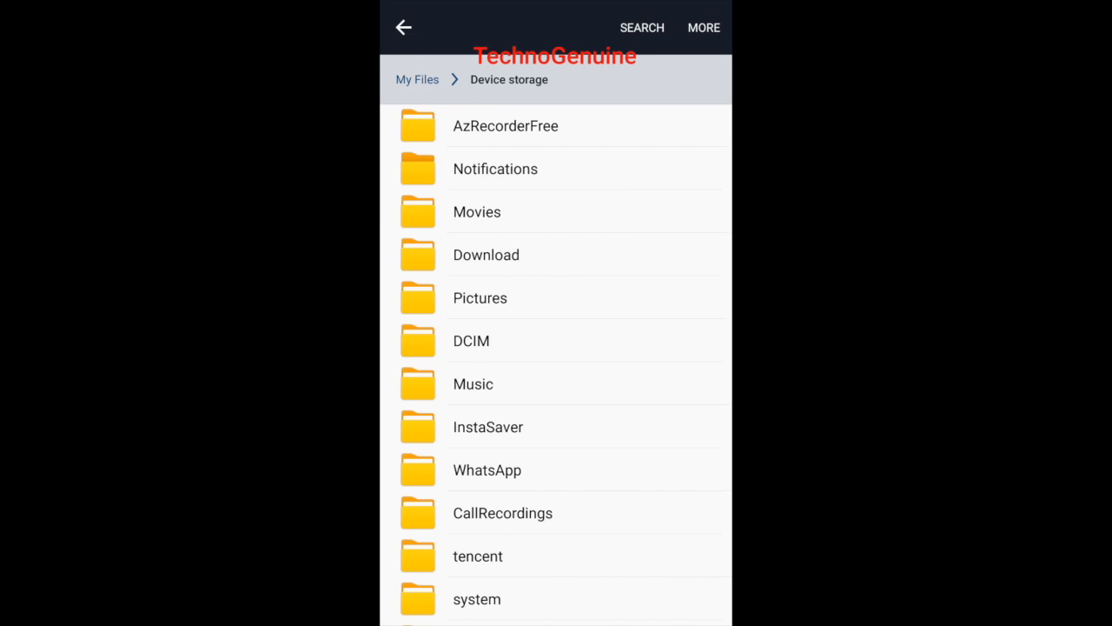
{"action": "scroll", "scroll_direction": "down", "scroll_amount": 3}
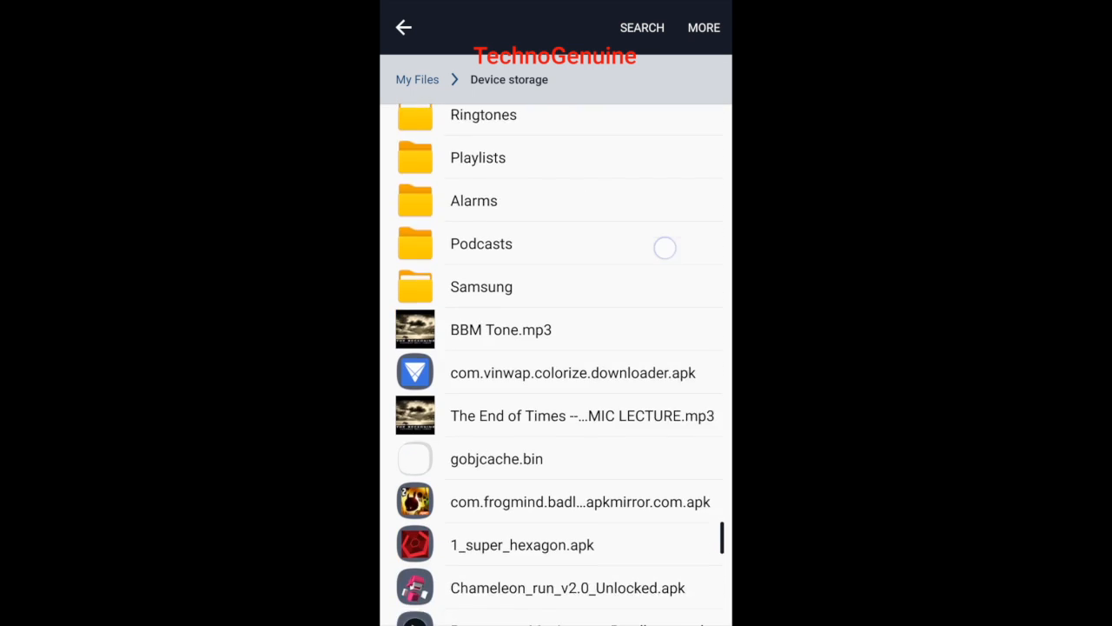
{"action": "scroll", "scroll_direction": "down", "scroll_amount": 3}
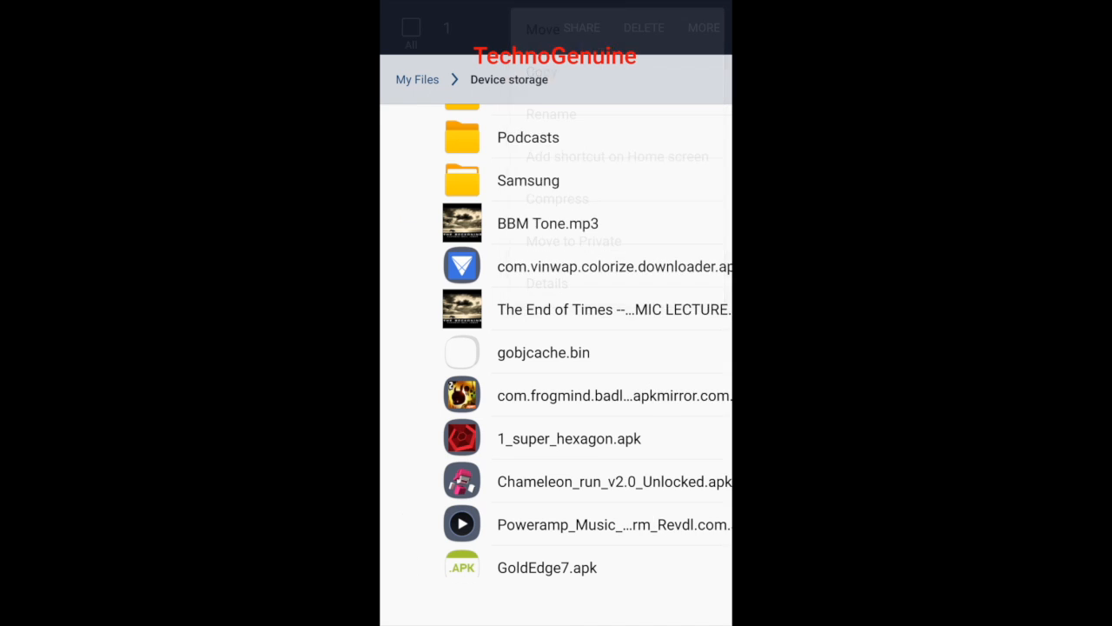
Move BBM Tone.mp3 into the Notifications folder
{"action": "left_click", "coordinate": [536, 28]}
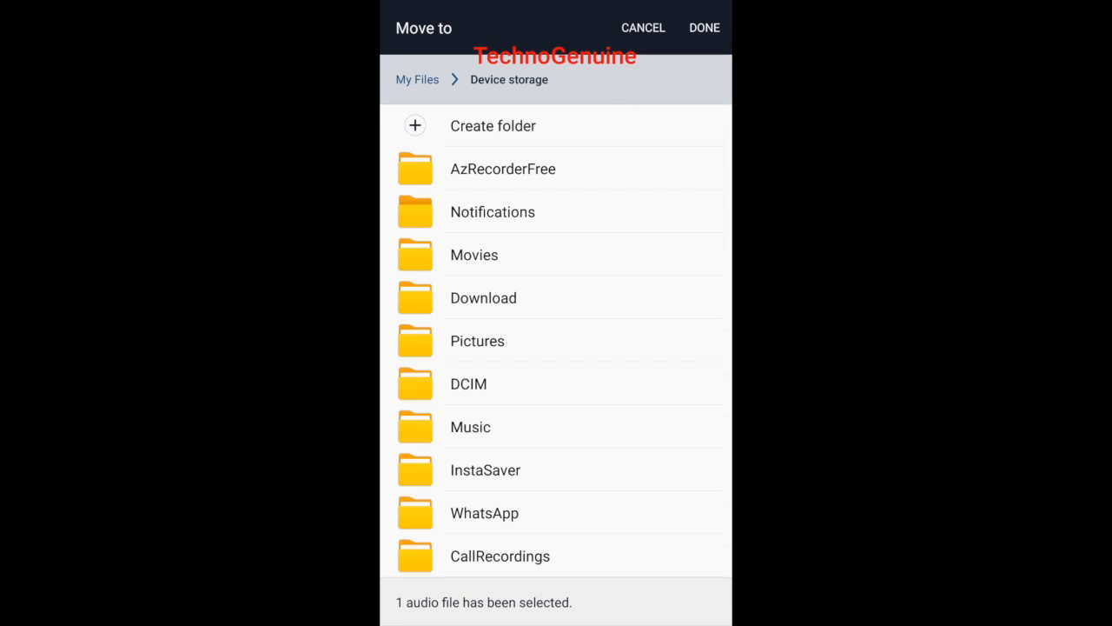
{"action": "left_click", "coordinate": [491, 212]}
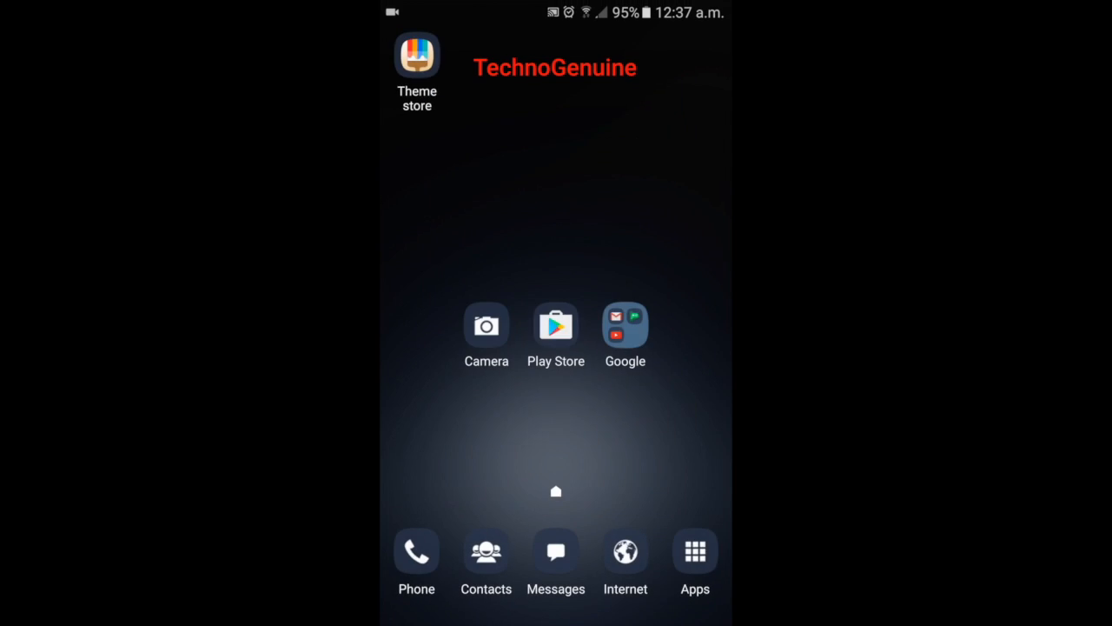
In Sounds and vibration, choose BBM (Rollin' Breaks remiiix) as the default notification sound
{"action": "left_click", "coordinate": [695, 553]}
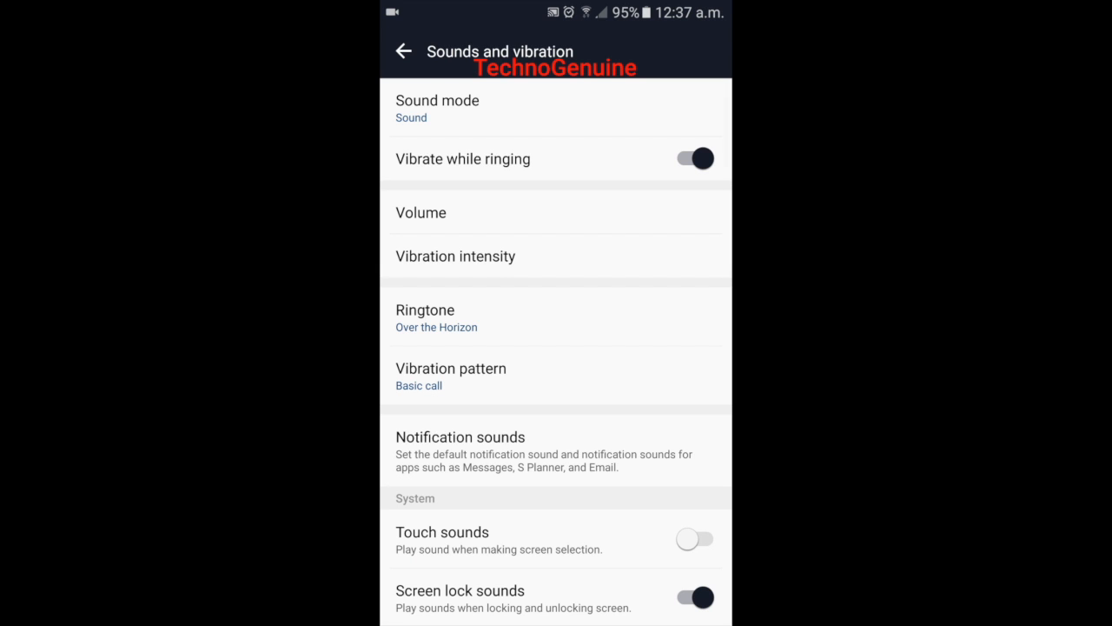
{"action": "left_click", "coordinate": [458, 436]}
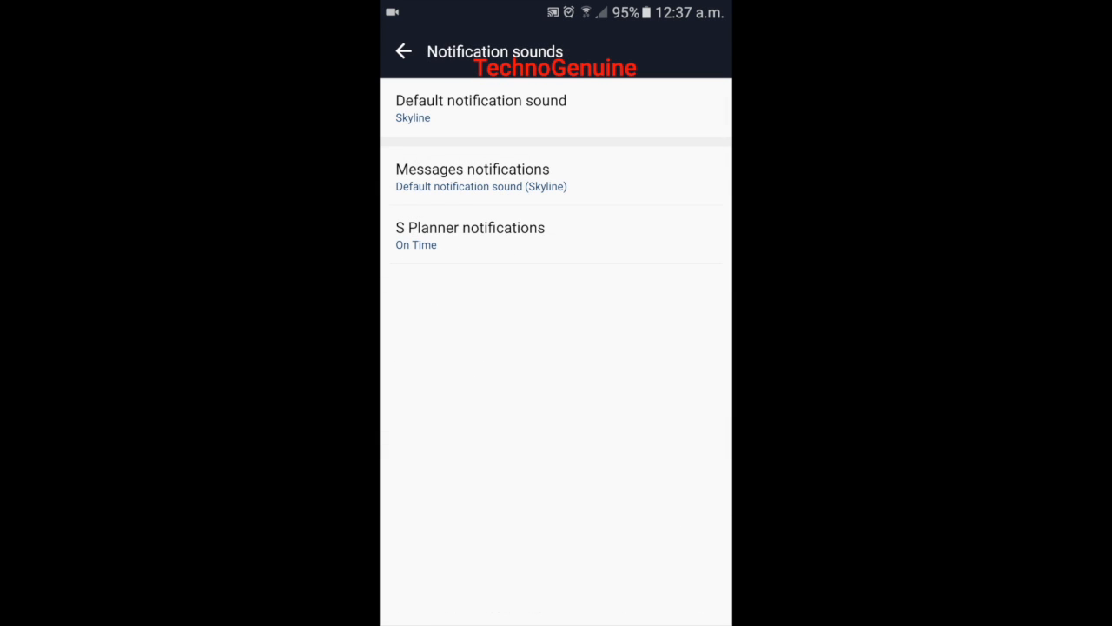
{"action": "left_click", "coordinate": [480, 108]}
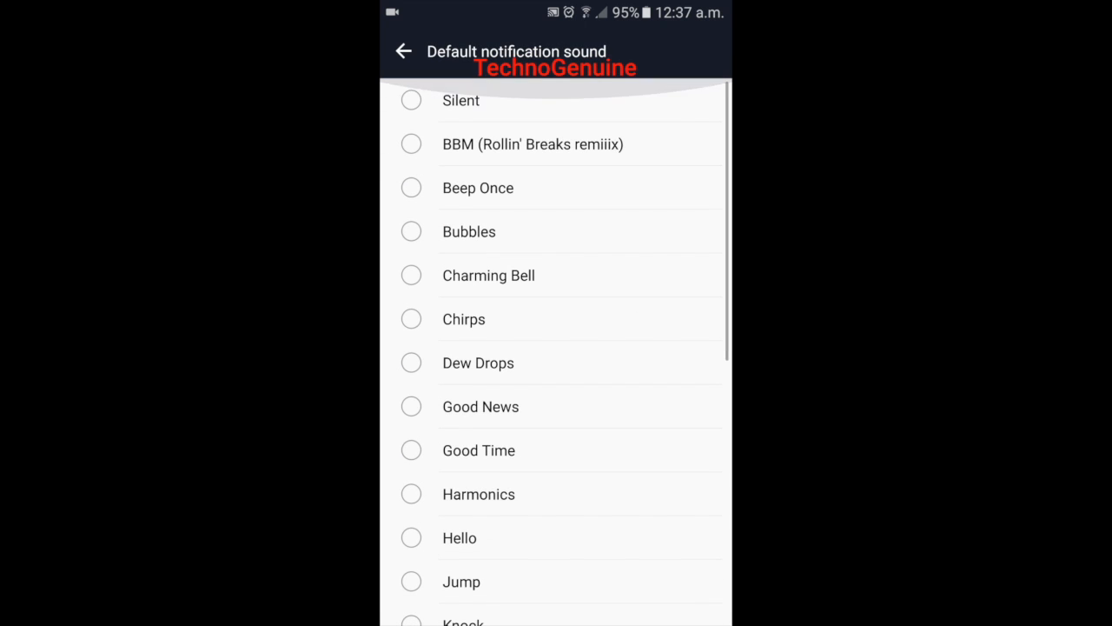
{"action": "left_click", "coordinate": [410, 142]}
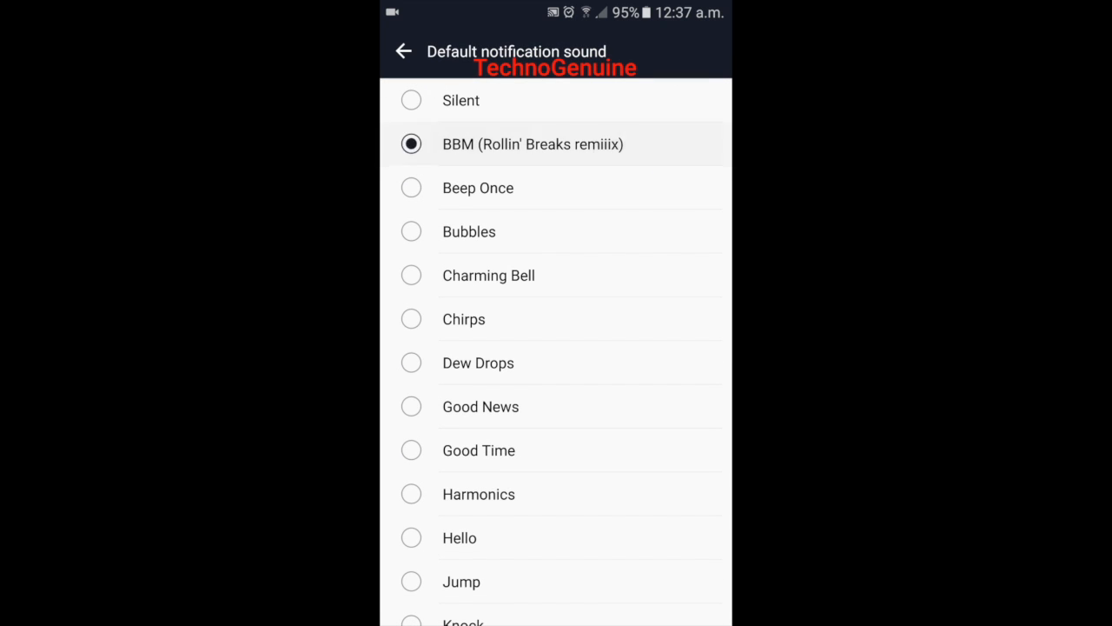